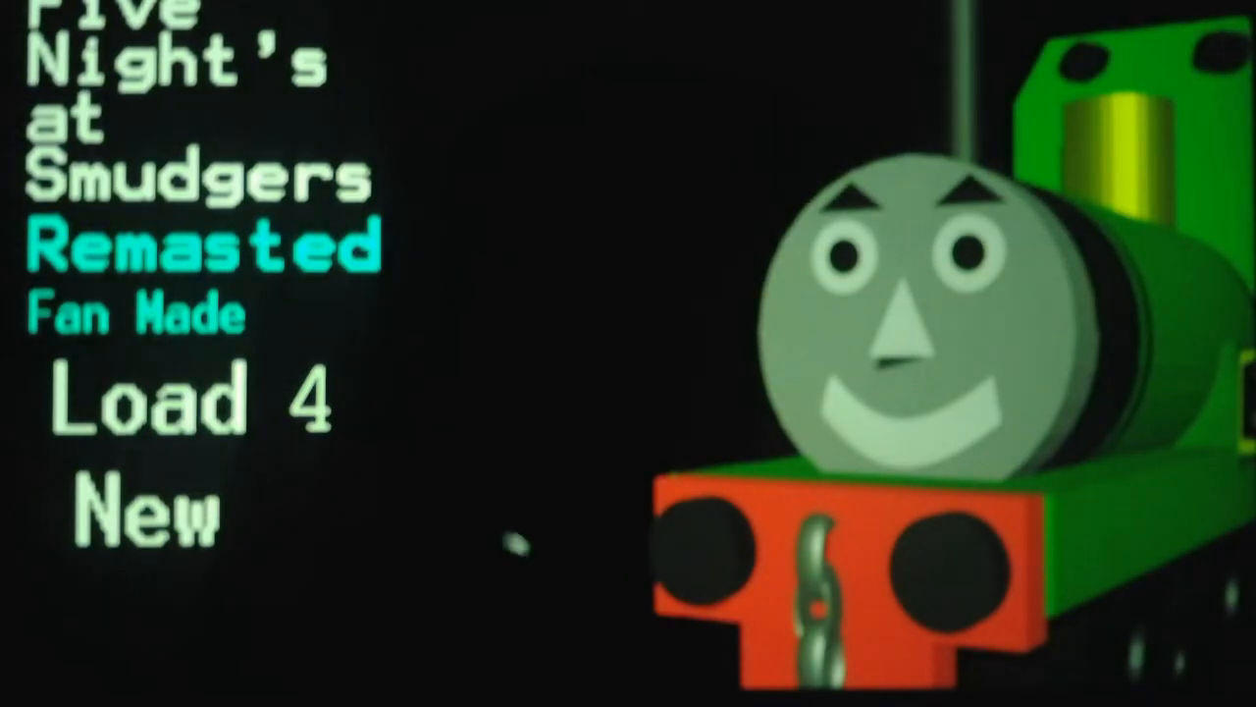
Load the Night 4 save and toggle the Mine shaft 1 lock while watching its camera.
{"action": "left_click", "coordinate": [196, 402]}
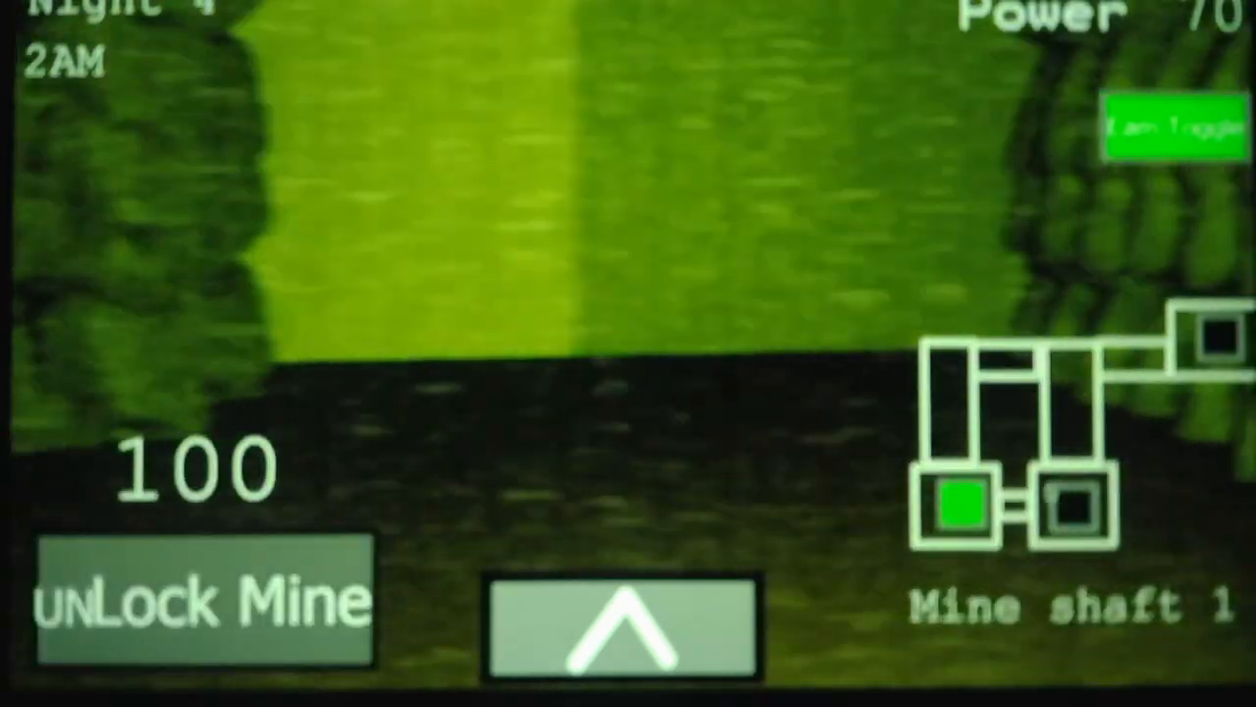
{"action": "left_click", "coordinate": [196, 621]}
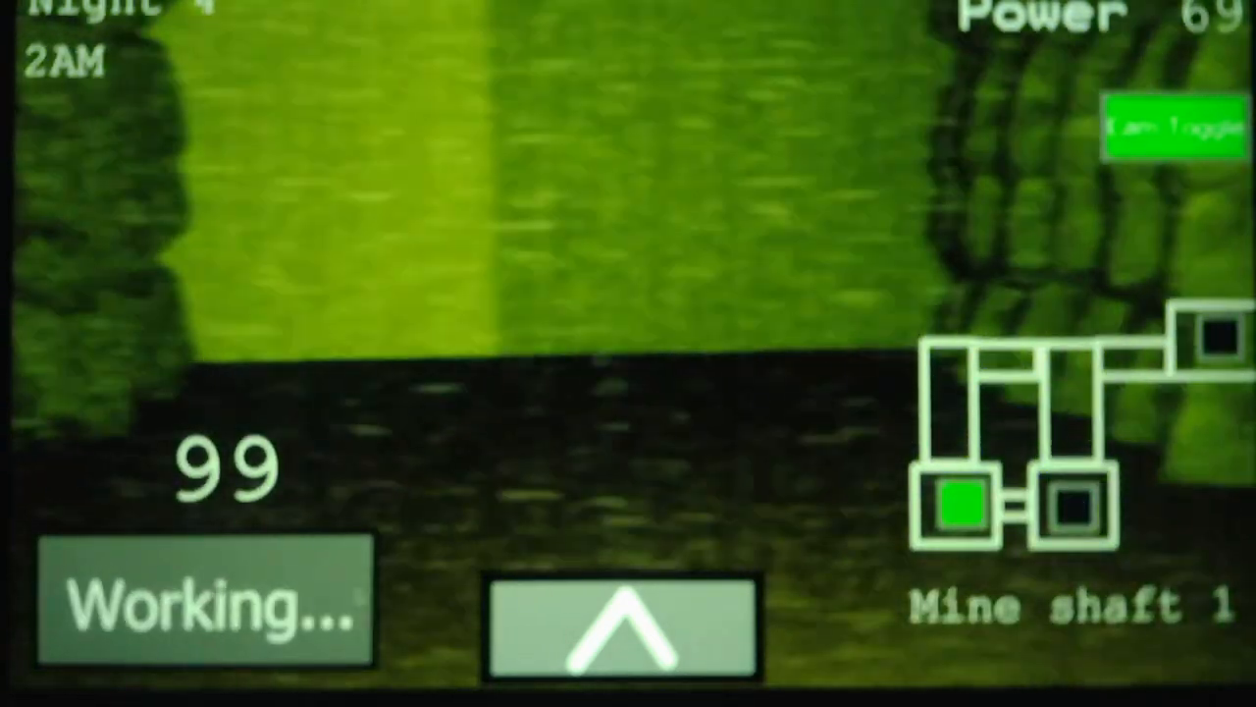